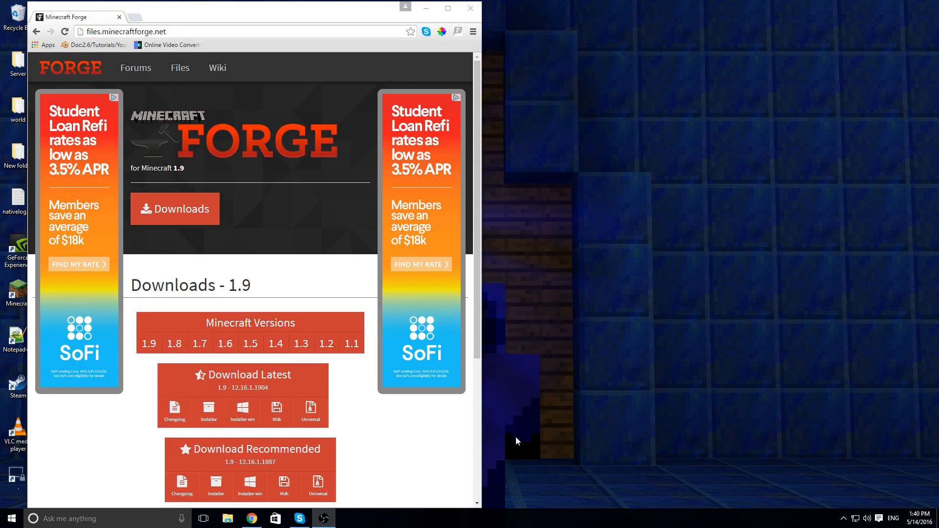
mouse_move(789, 388)
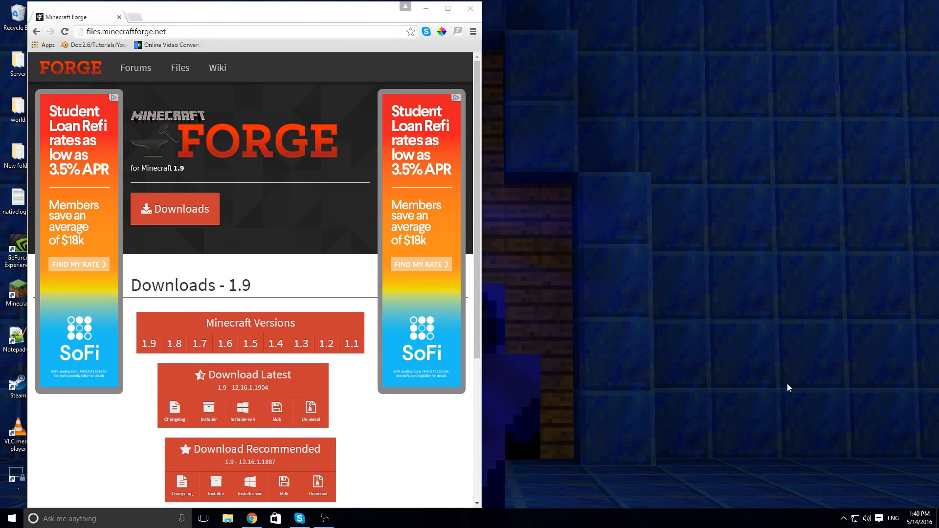
mouse_move(580, 364)
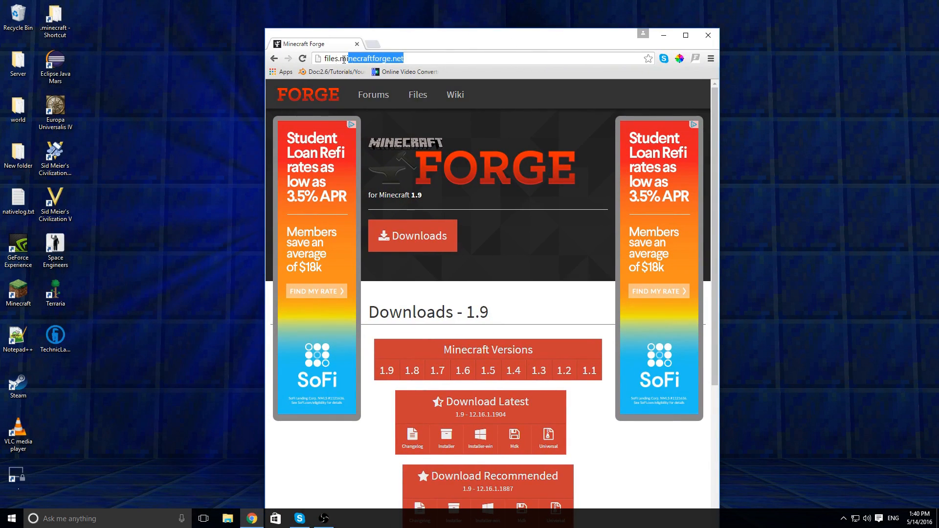
Reach the Forge 1.9 downloads and choose the recommended installer (12.16.1.1887).
left_click(410, 58)
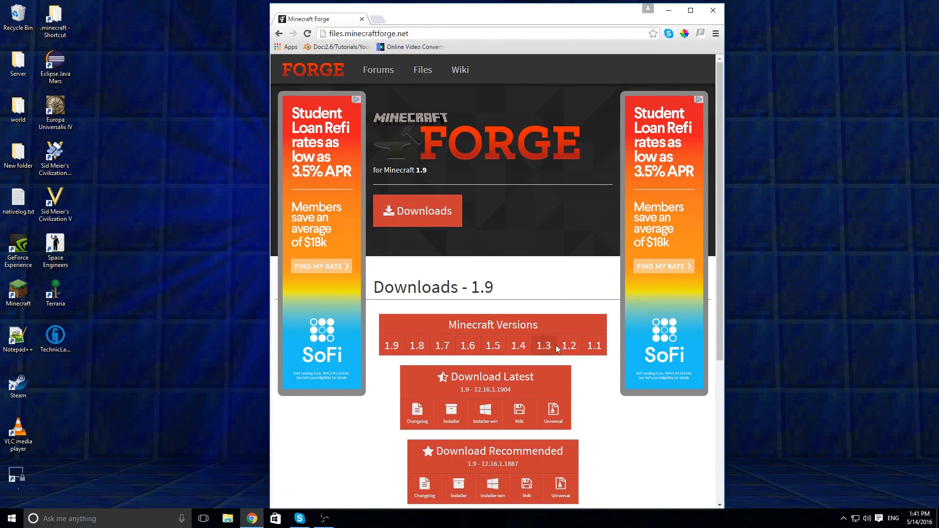
scroll("down", 3)
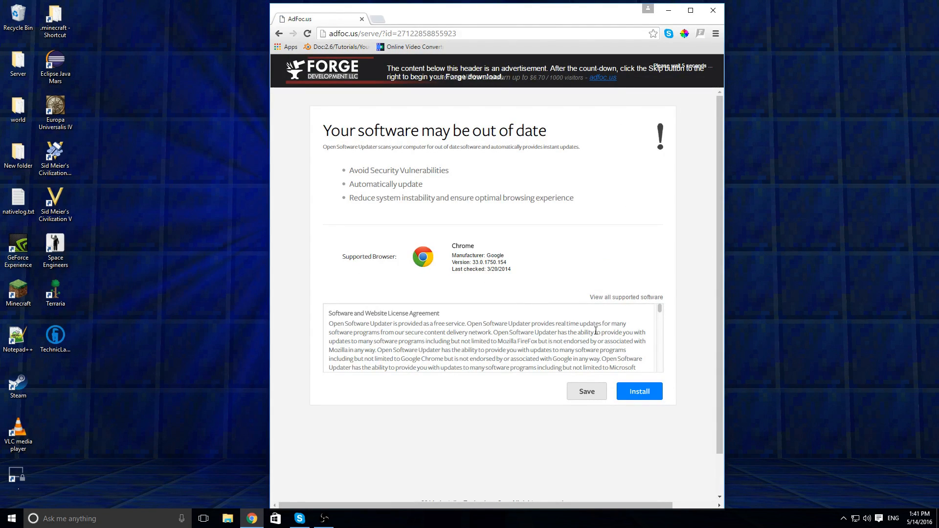
Skip the AdFoc.us ad and start downloading the Forge 1.9 installer jar.
left_click(639, 392)
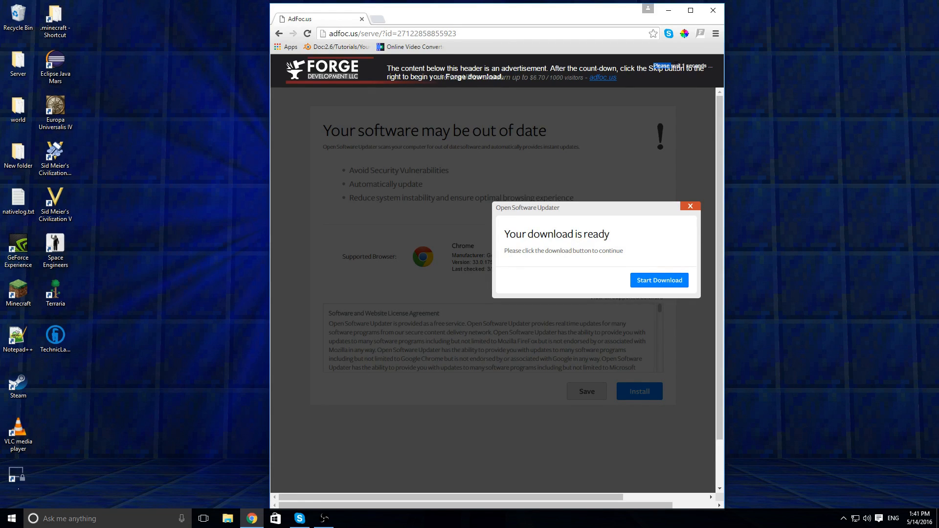
left_click(677, 71)
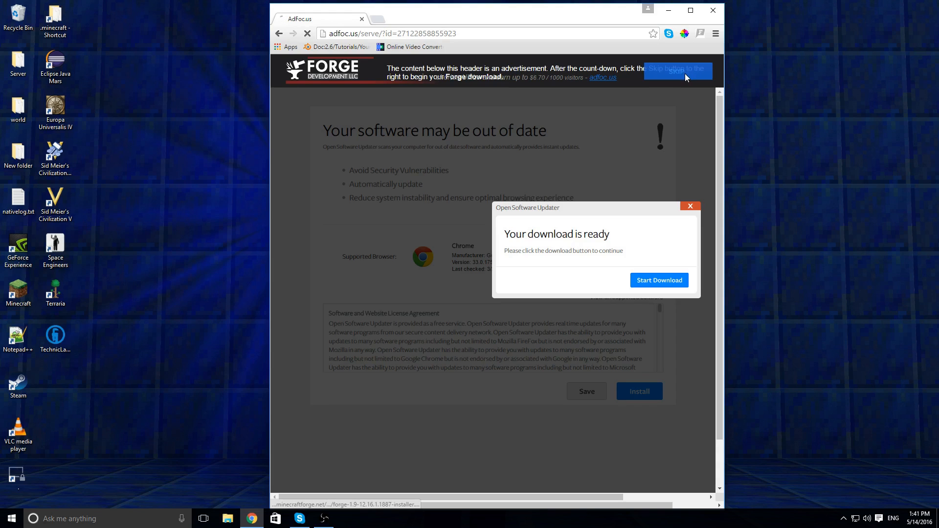
left_click(659, 280)
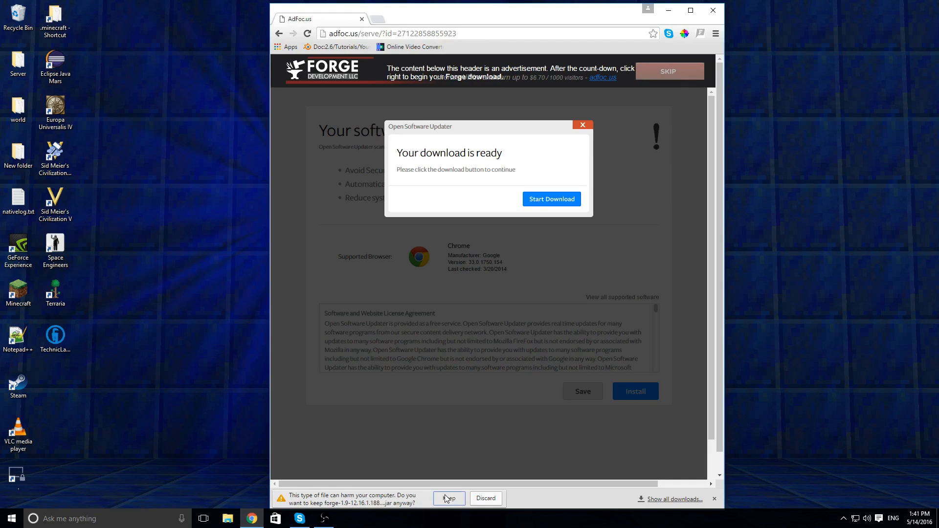
Keep the downloaded Forge installer .jar and run it.
left_click(449, 498)
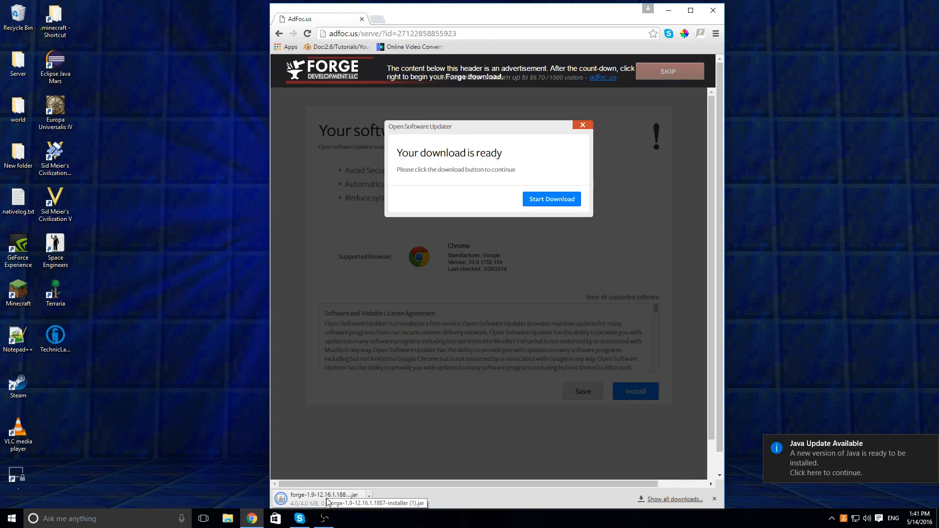
left_click(322, 498)
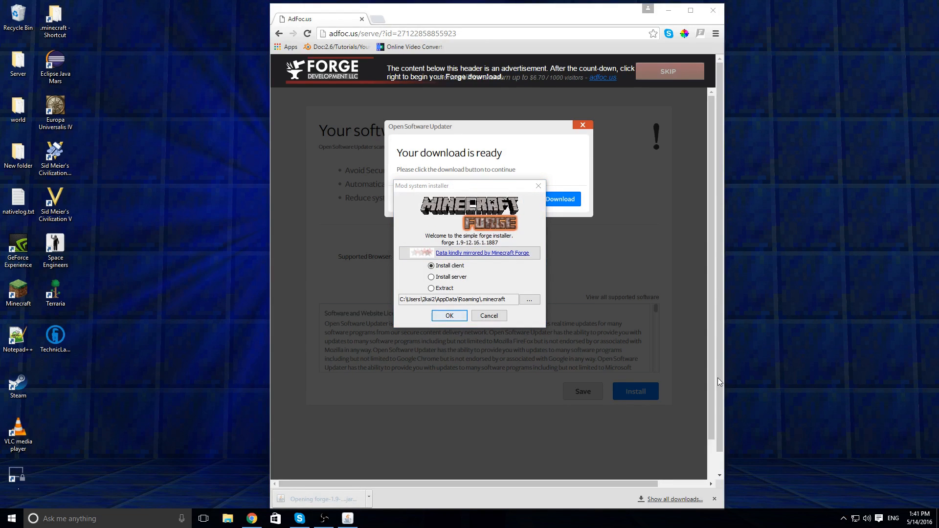
Install the Forge 1.9 client into the Minecraft folder via the installer.
left_click(431, 266)
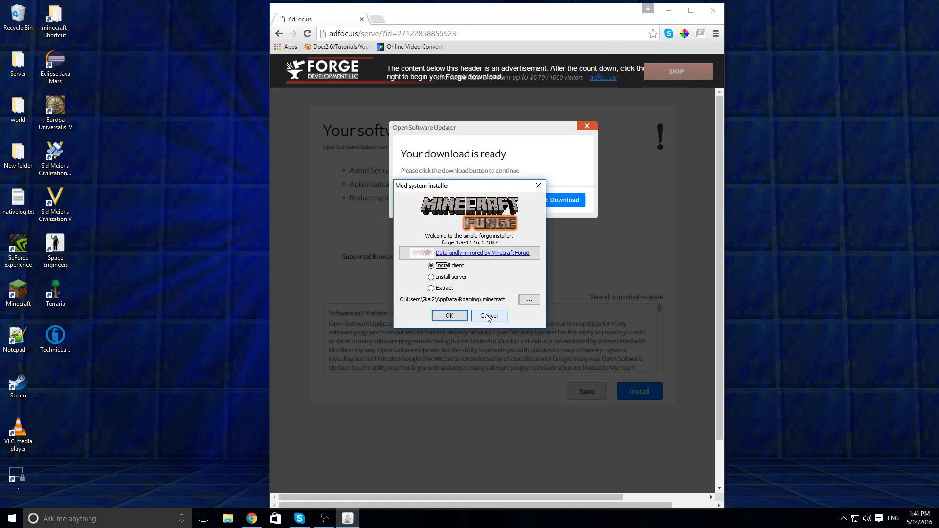
left_click(487, 316)
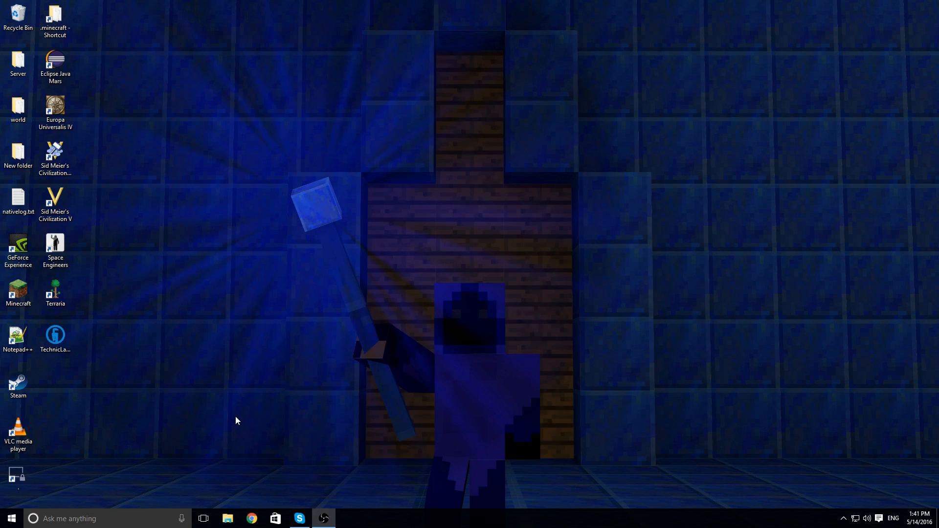
Dismiss the installer and bring up a fresh Chrome window.
left_click(251, 519)
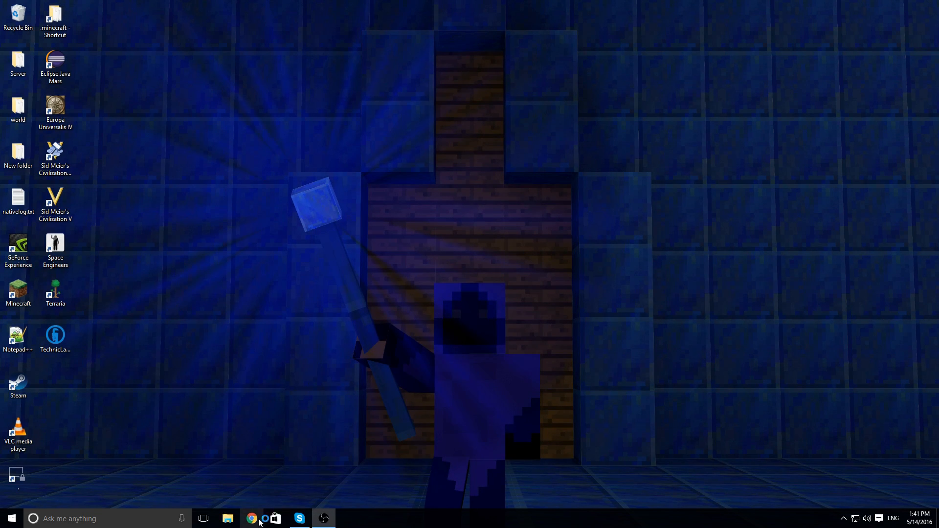
left_click(251, 519)
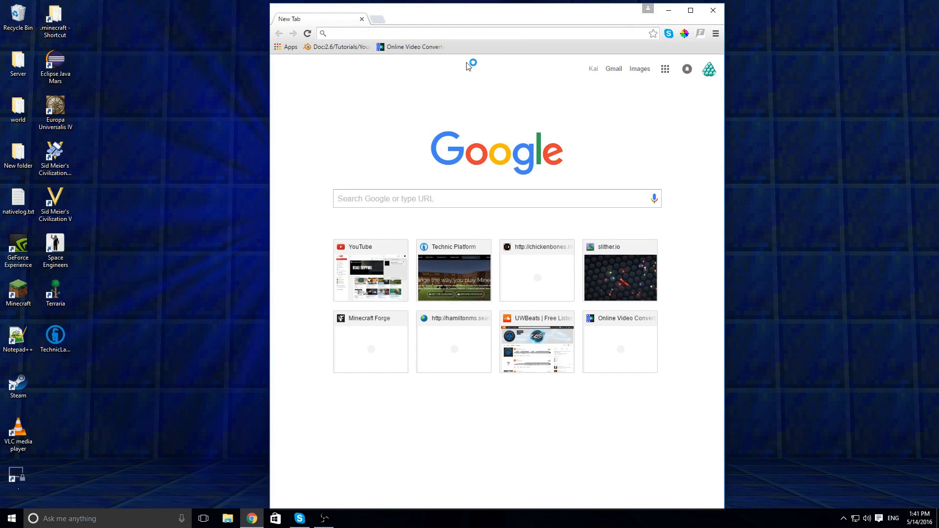
Search Google for xaero's minimap and go to its Planet Minecraft page.
type("xamarin")
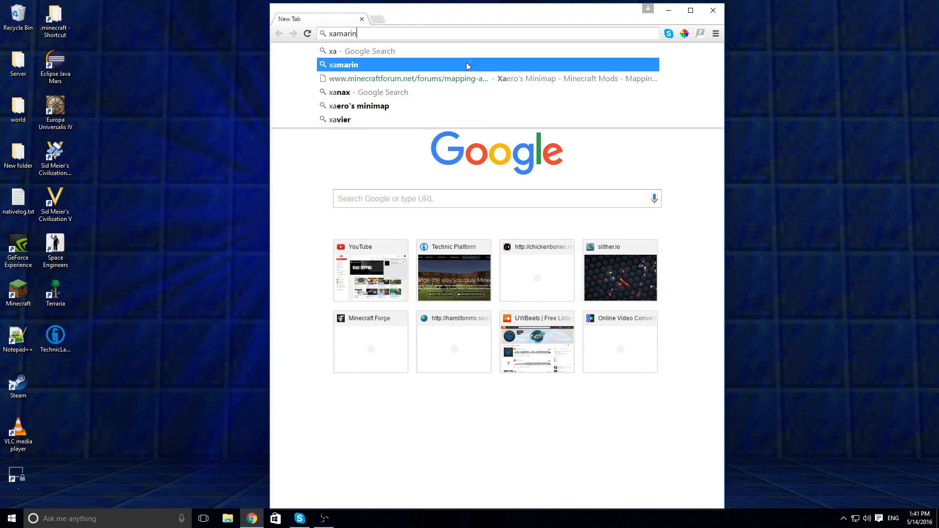
left_click(362, 106)
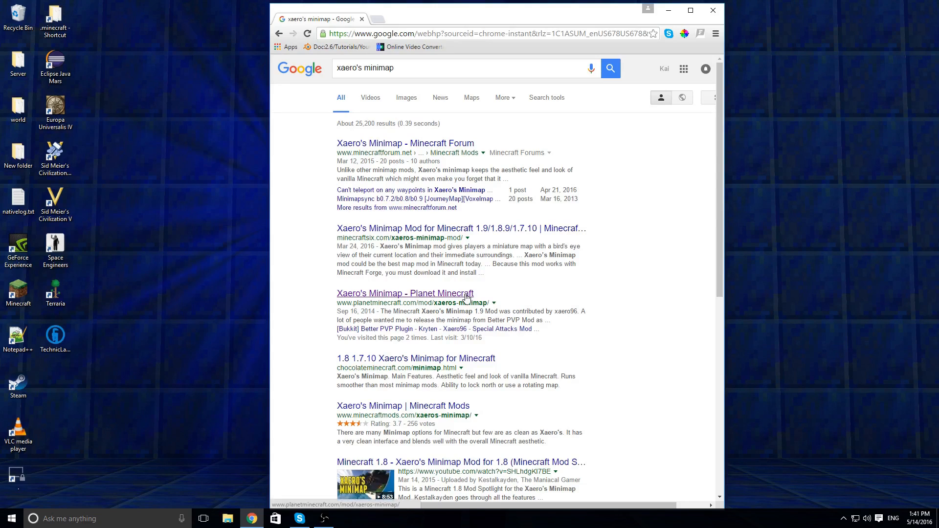
left_click(405, 293)
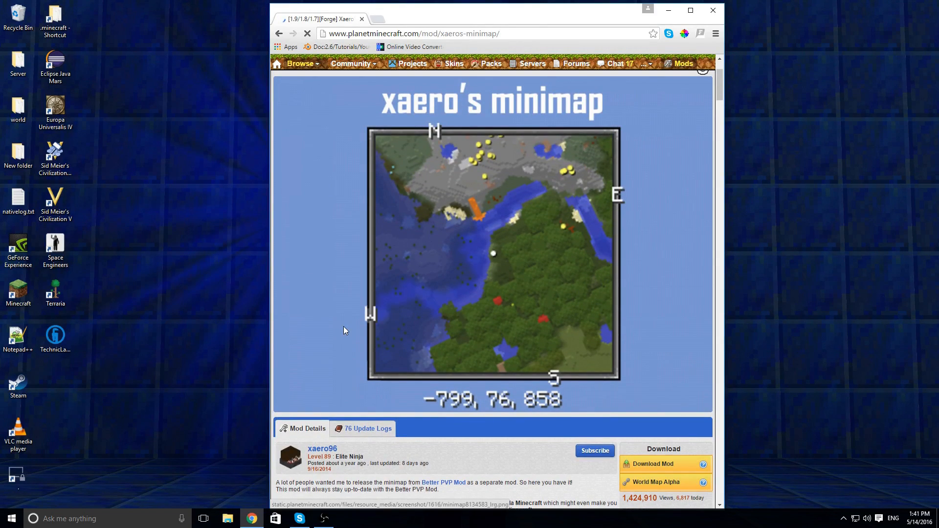
Follow the Download Mod link to the Minecraft-Downloads mirror page.
scroll("down", 3)
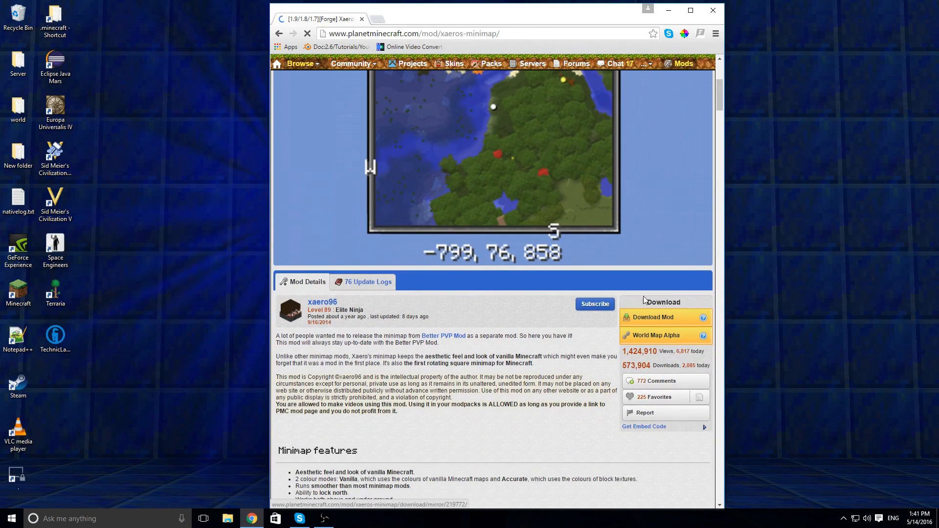
scroll("down", 3)
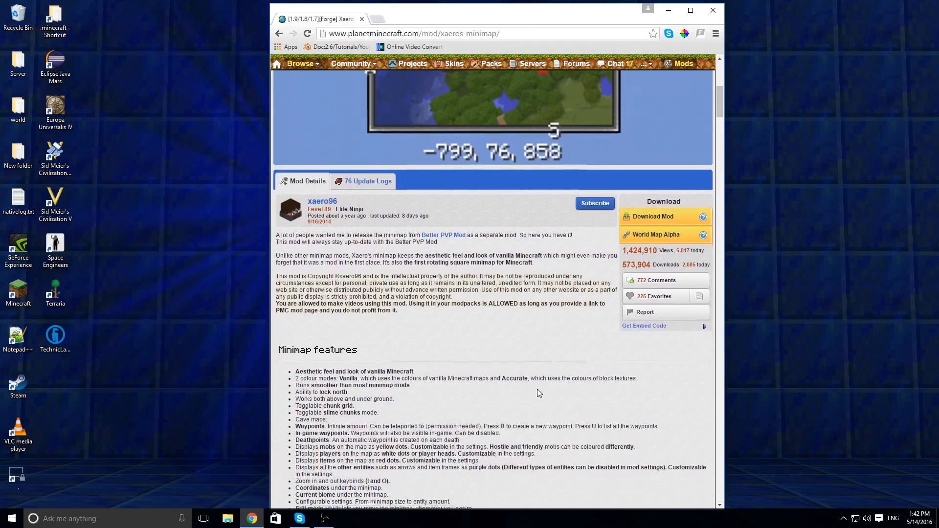
scroll("down", 3)
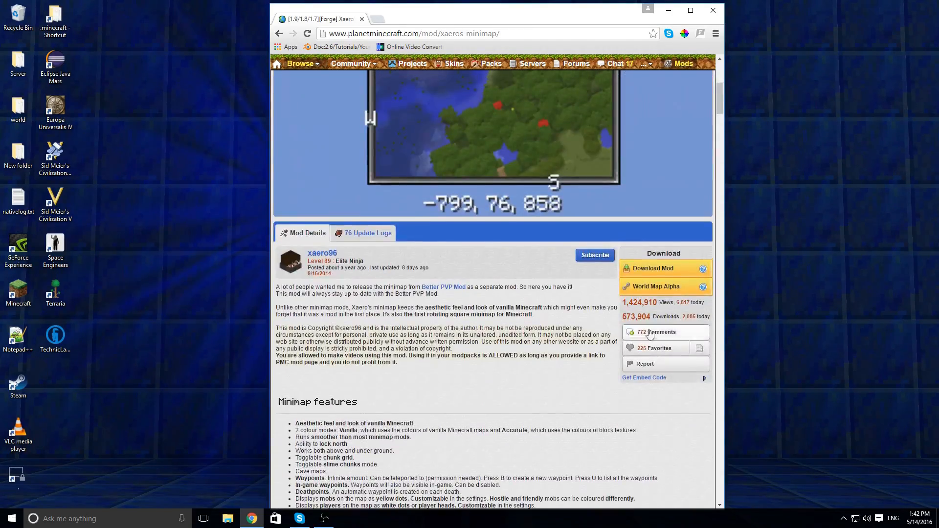
left_click(653, 268)
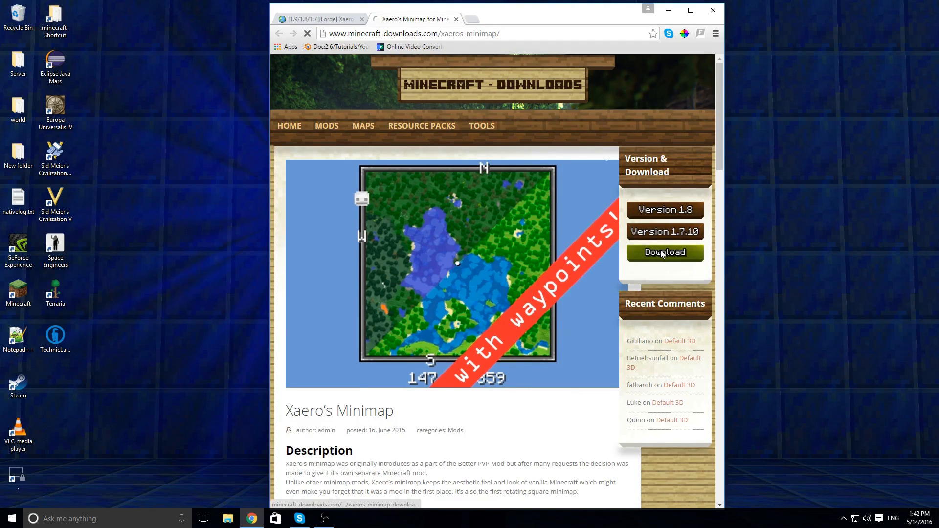
Download and keep the Xaero's Minimap Forge jar for Minecraft 1.9 (Latest).
left_click(665, 253)
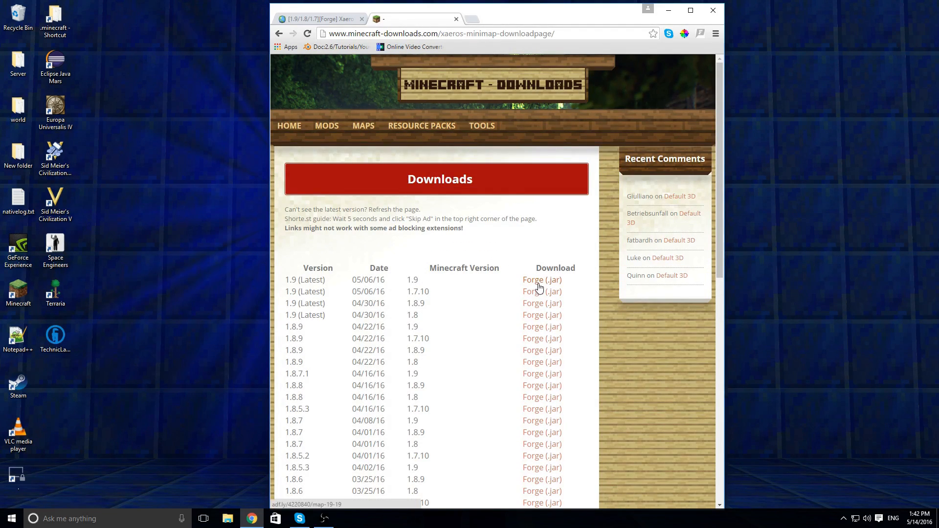
left_click(541, 280)
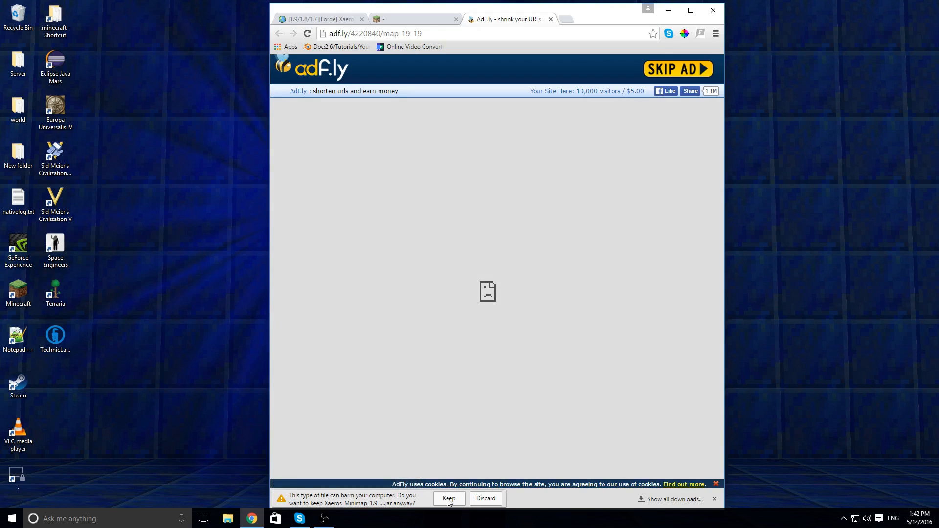
left_click(450, 498)
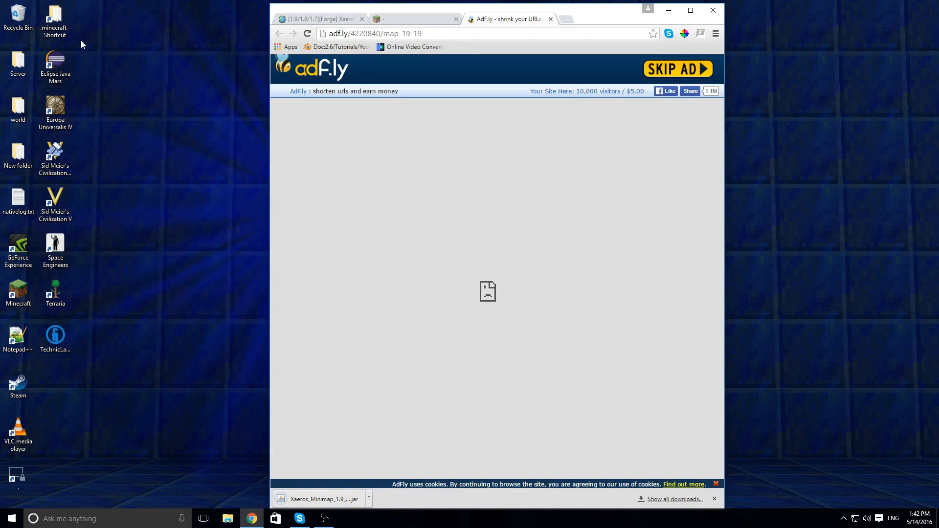
Go into the .minecraft folder from the desktop shortcut.
double_click(55, 18)
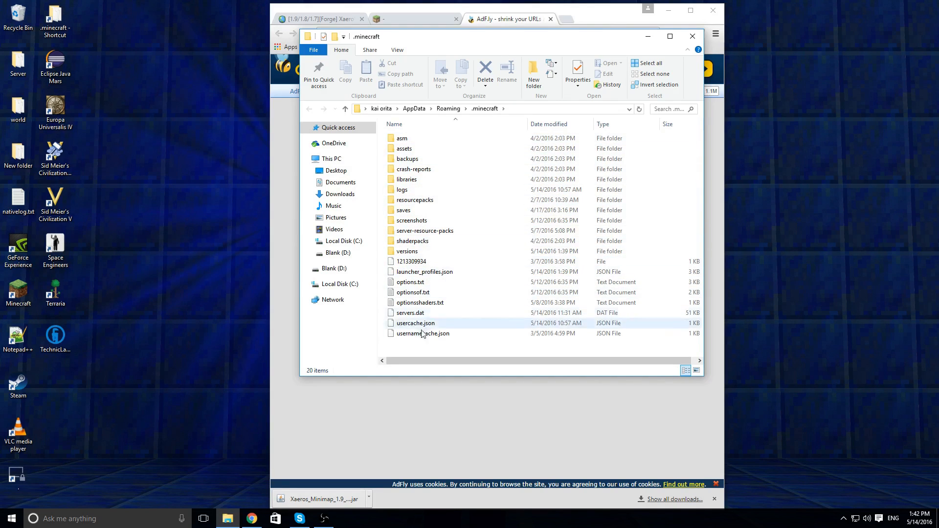
Create a new folder named mods inside .minecraft.
right_click(423, 333)
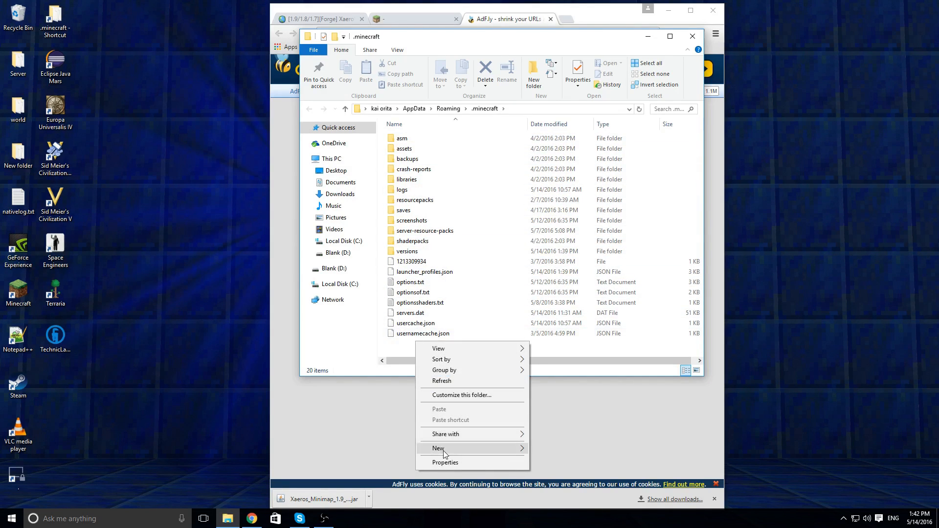
left_click(439, 449)
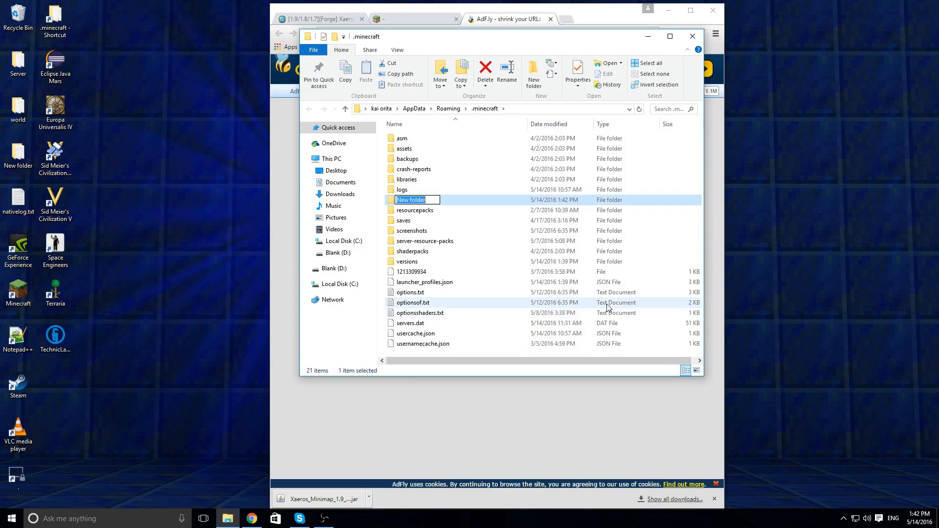
type("mods")
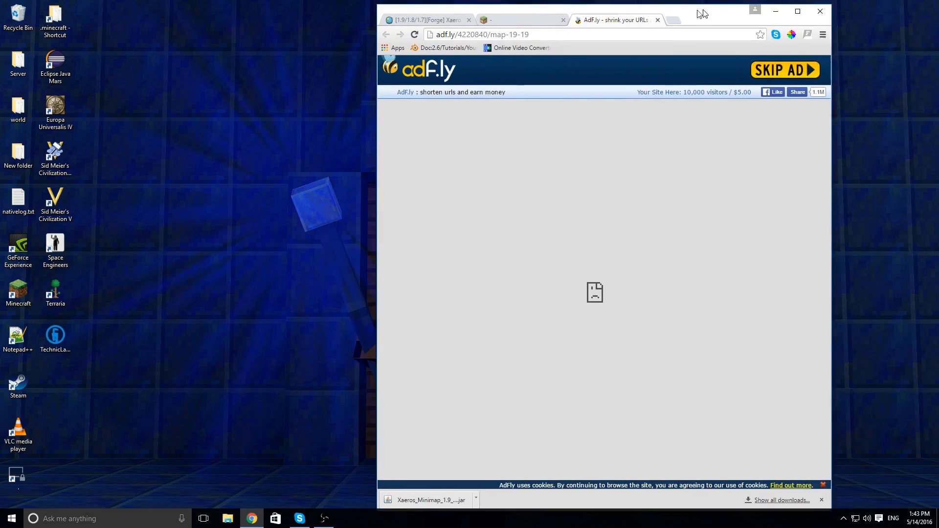
Clear the windows to the desktop and select the Minecraft launcher icon.
left_click(820, 10)
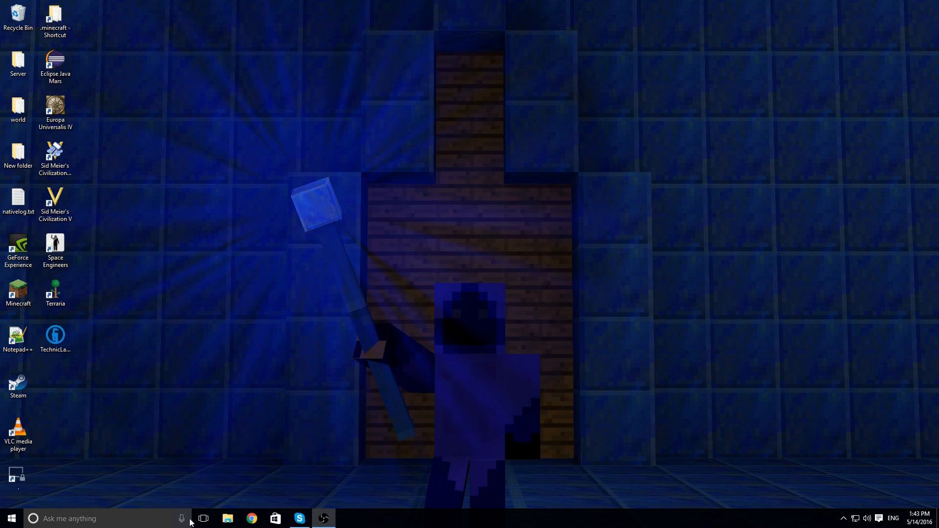
left_click(17, 290)
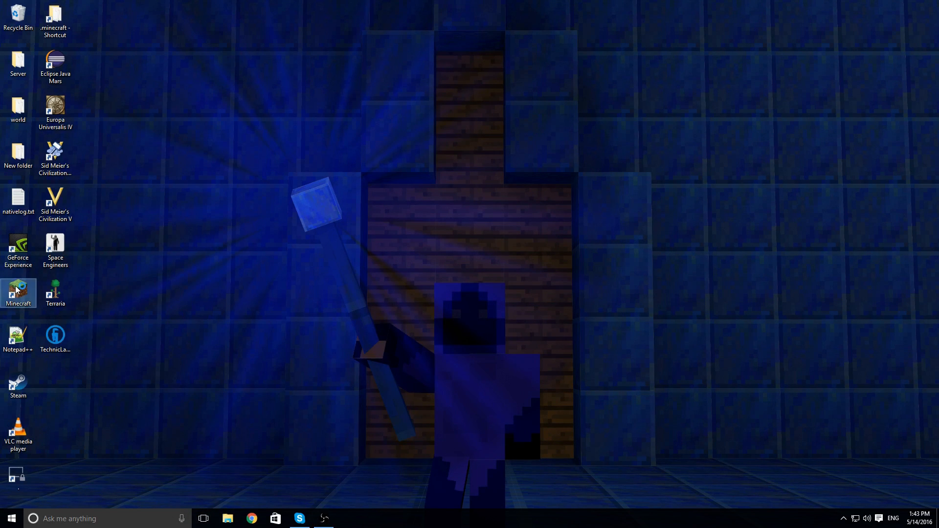
Launch Minecraft from the launcher using the forge profile.
double_click(17, 293)
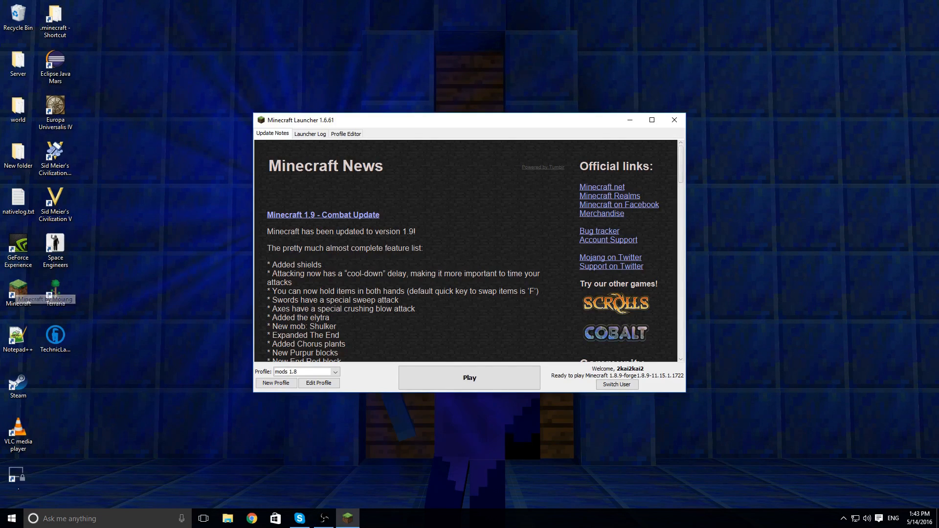
left_click(333, 371)
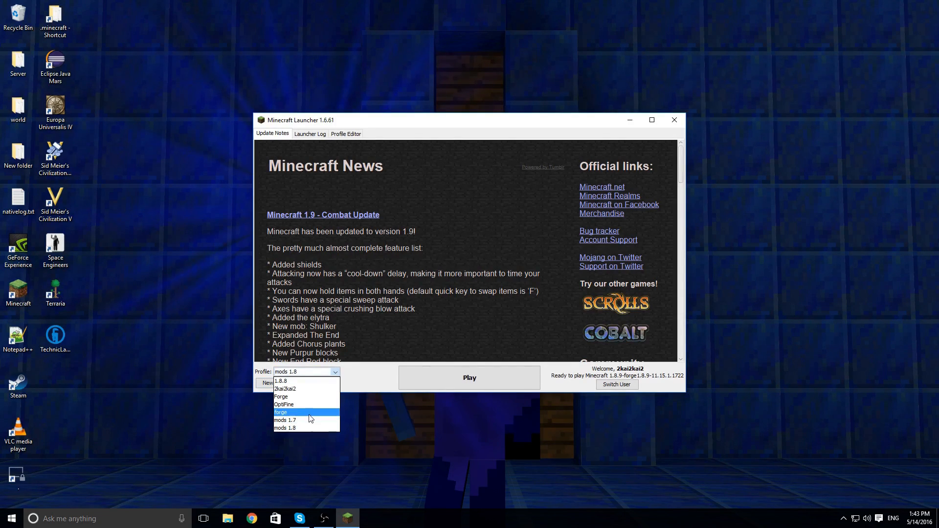
left_click(281, 412)
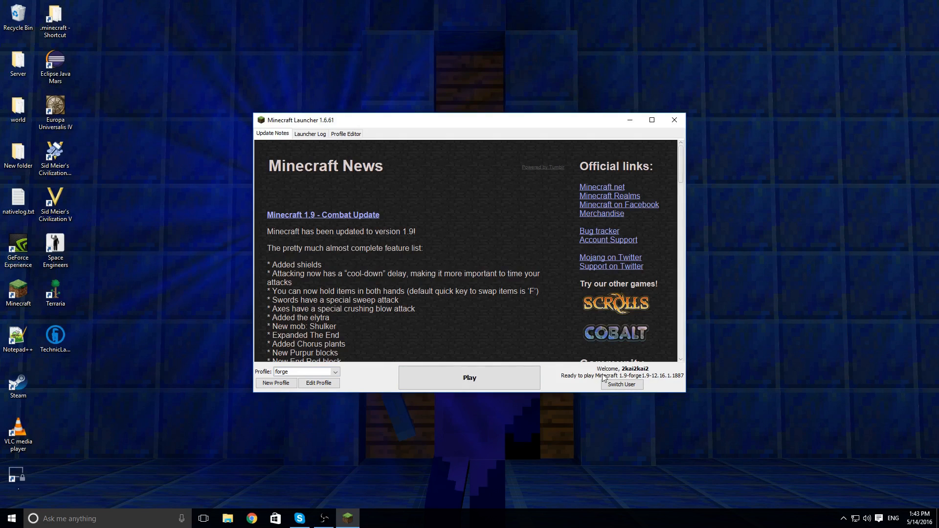
left_click(468, 378)
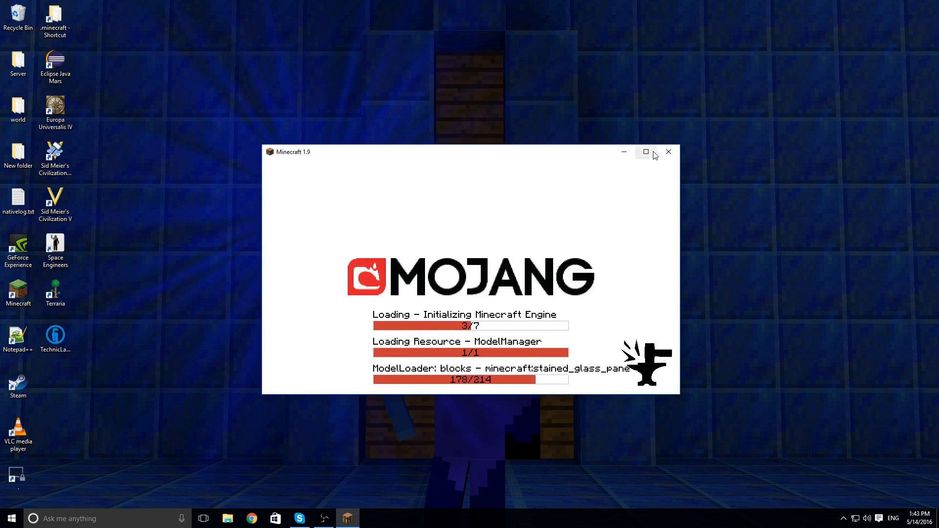
Maximize the Minecraft 1.9 Forge window while it loads to the title screen.
left_click(646, 151)
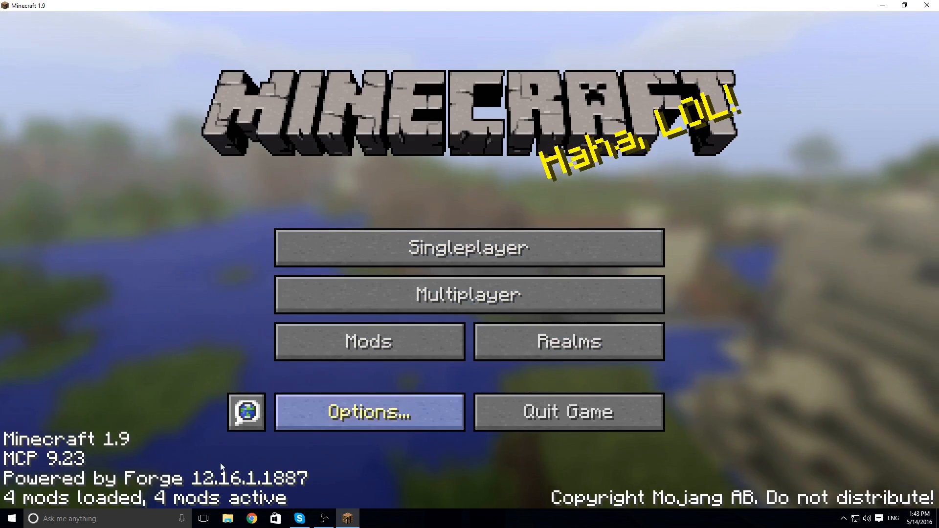
left_click(368, 342)
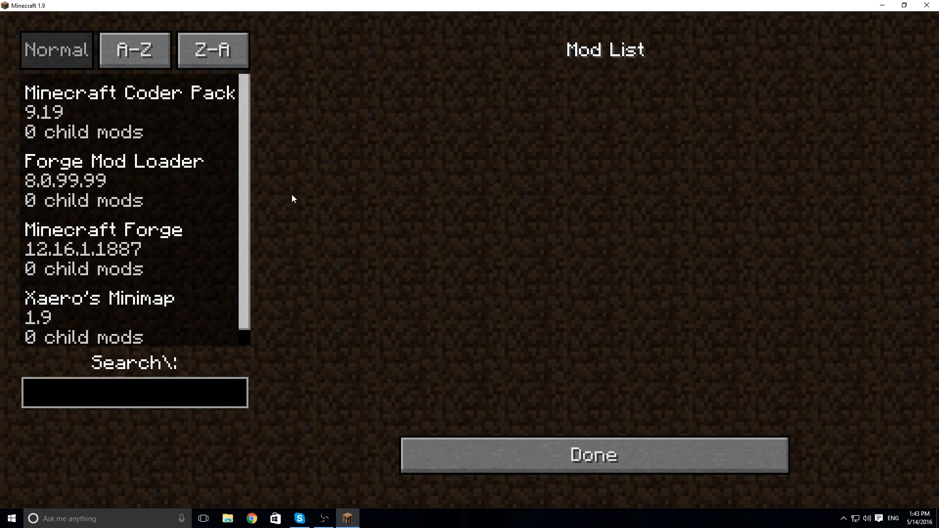
left_click(102, 249)
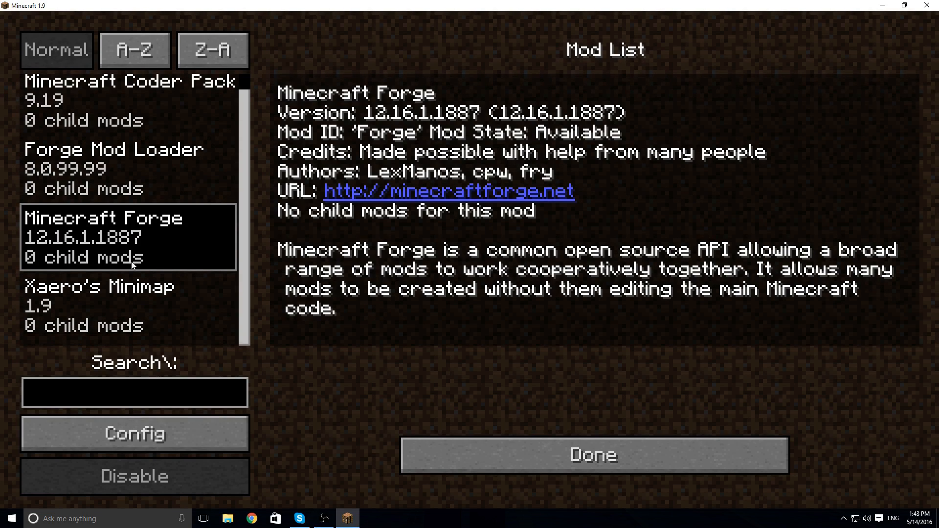
left_click(99, 305)
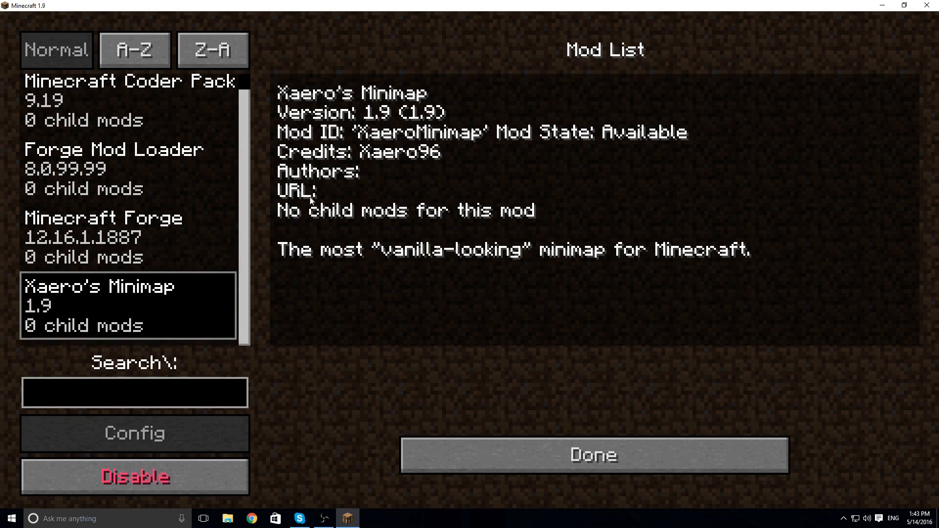
mouse_move(647, 144)
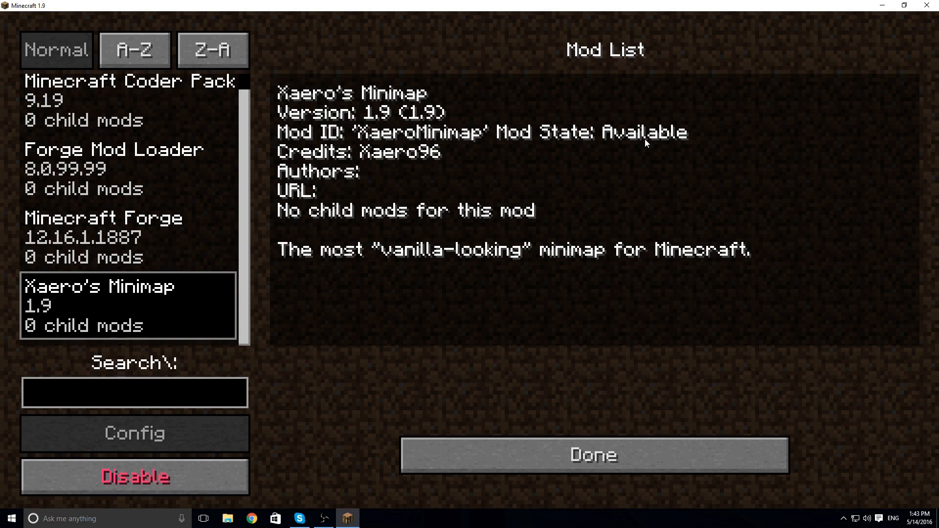
left_click(593, 455)
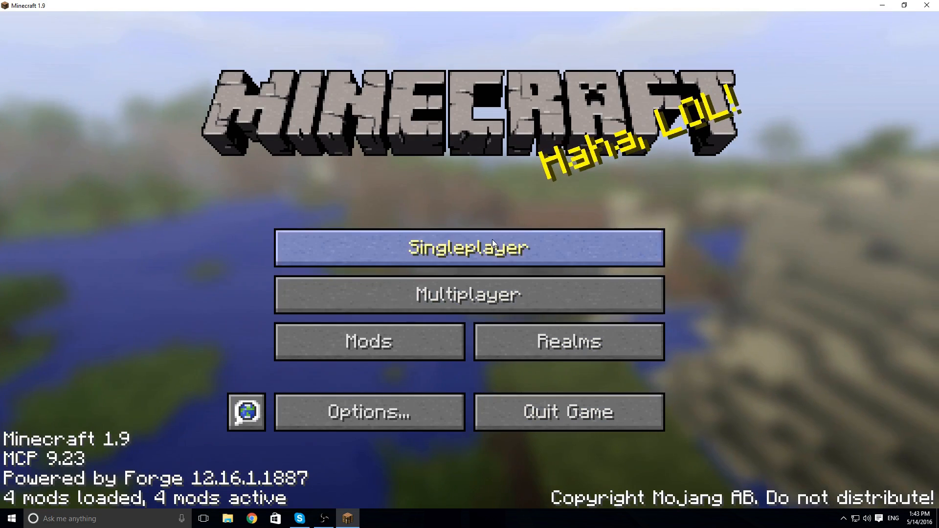
Create a singleplayer world 'New World' with Game Mode set to Creative.
left_click(468, 248)
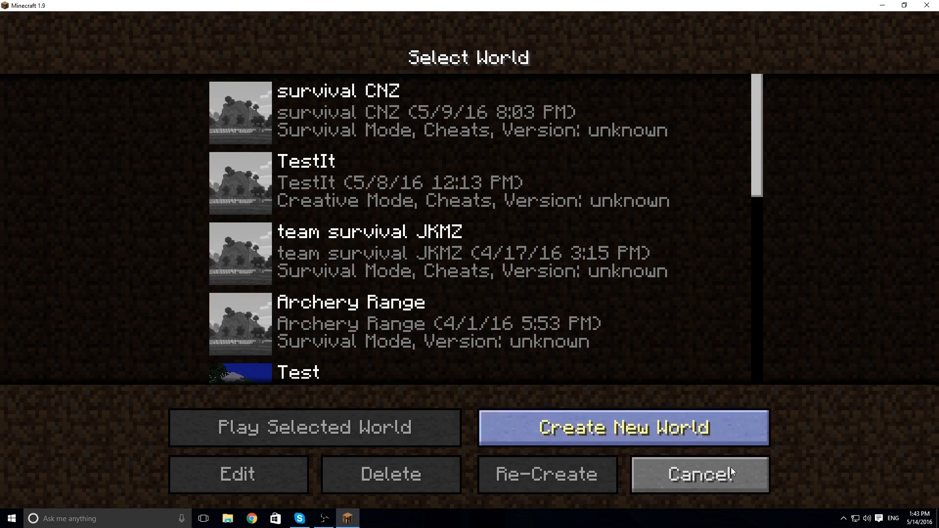
left_click(622, 428)
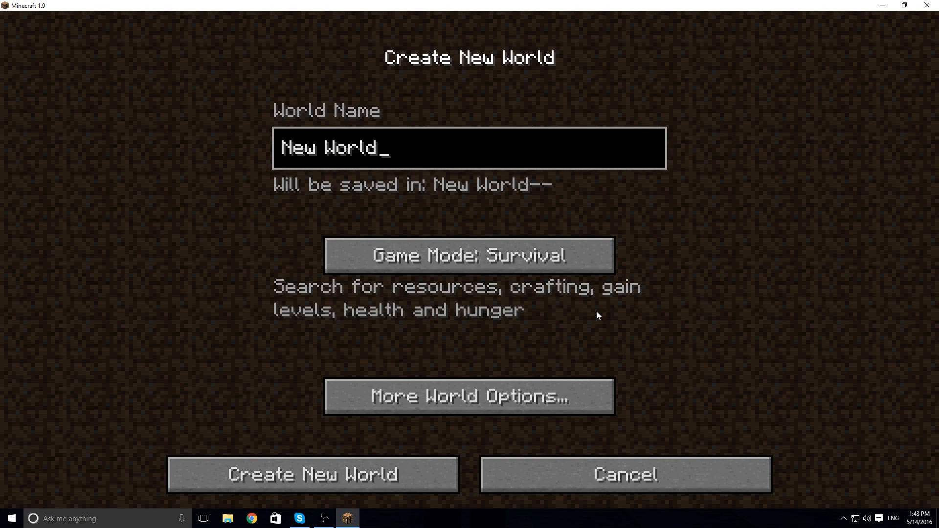
left_click(487, 255)
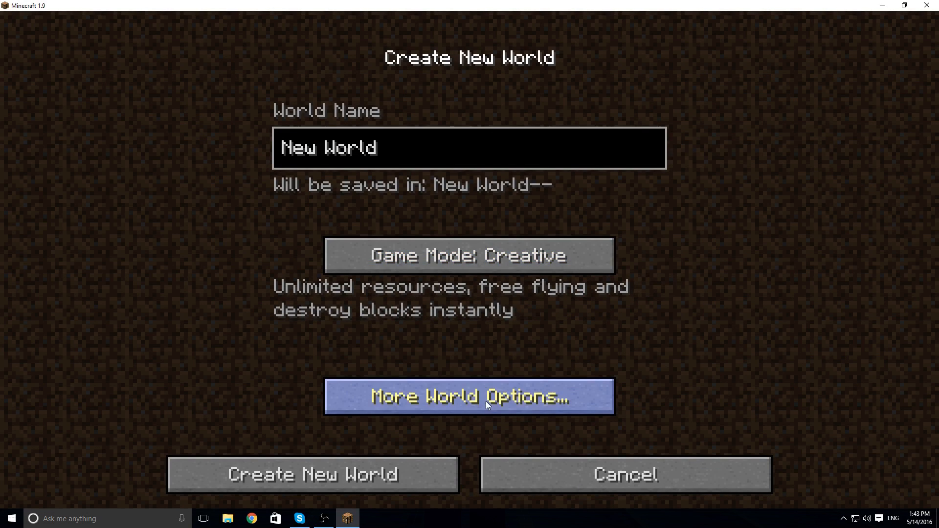
left_click(312, 473)
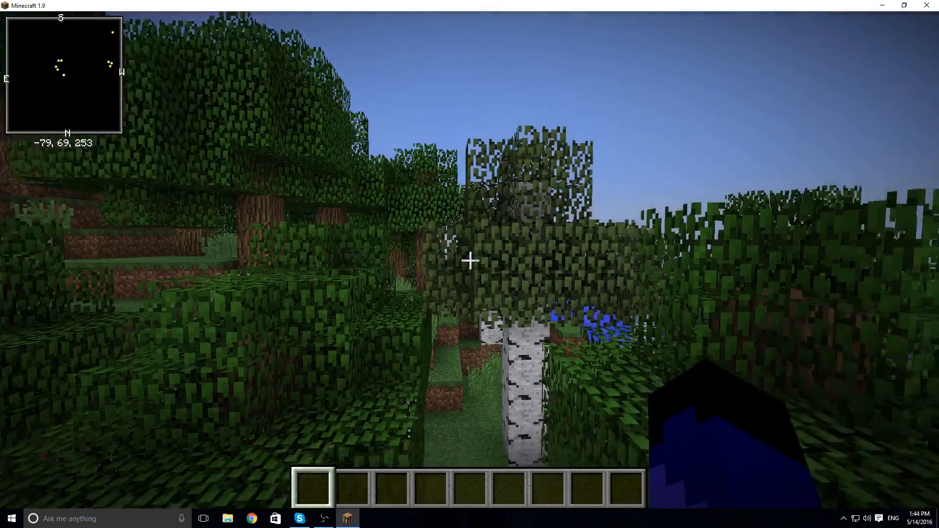
mouse_move(470, 260)
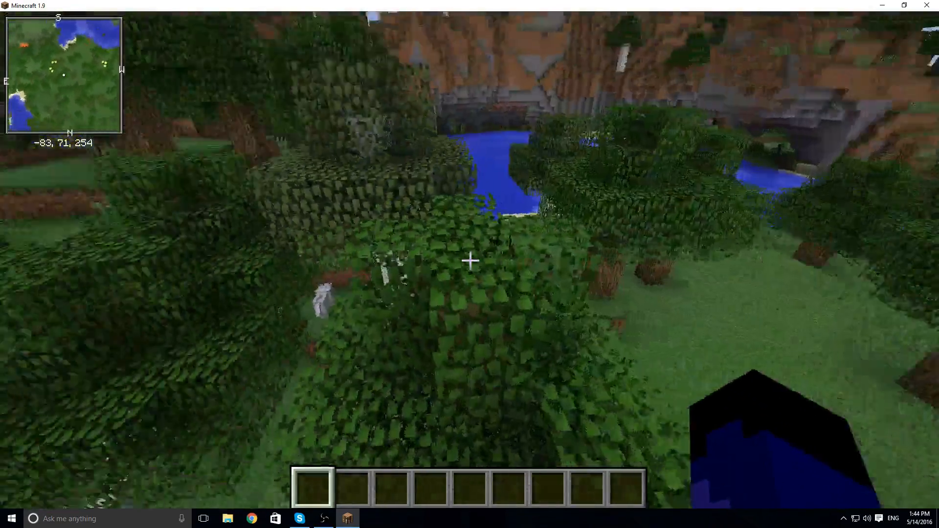
Bring up Xaero's Minimap Settings with its hotkey inside the new world.
key("w")
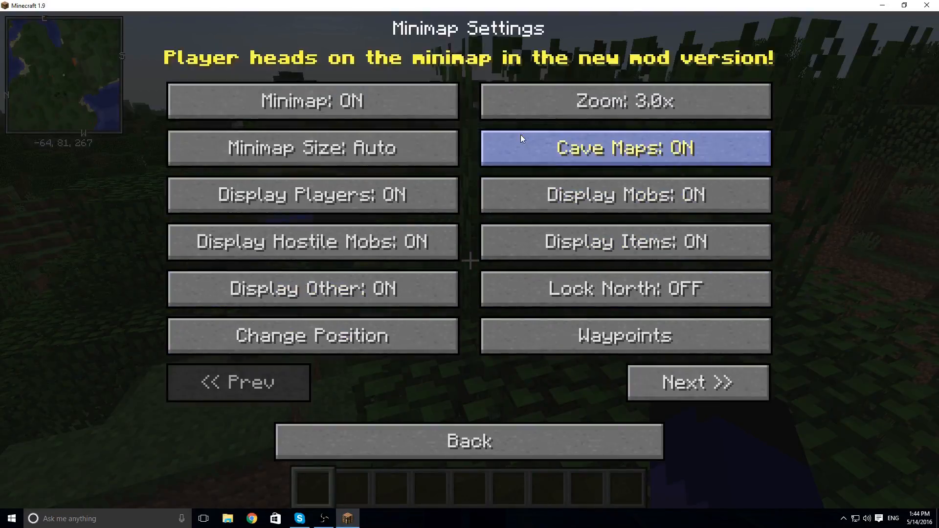
Browse the second page of Minimap Settings, then return to the Creative world.
left_click(696, 383)
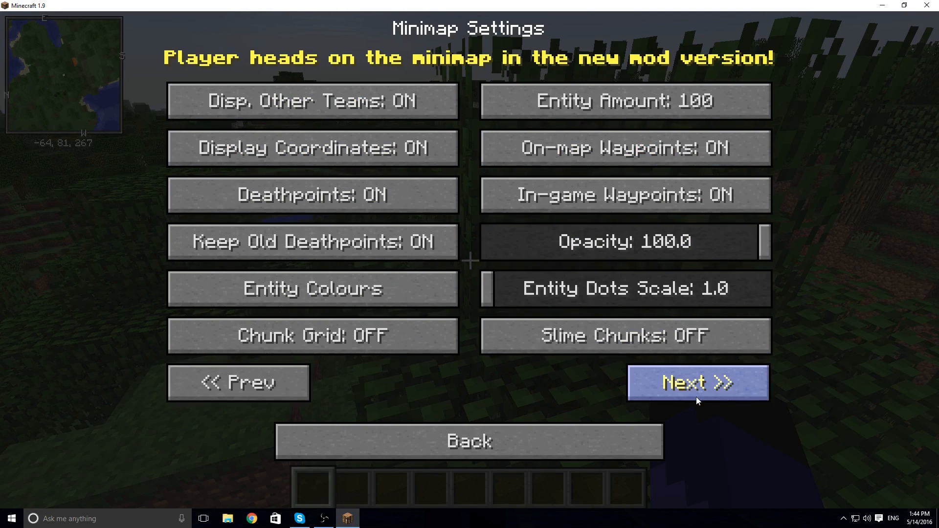
mouse_move(430, 419)
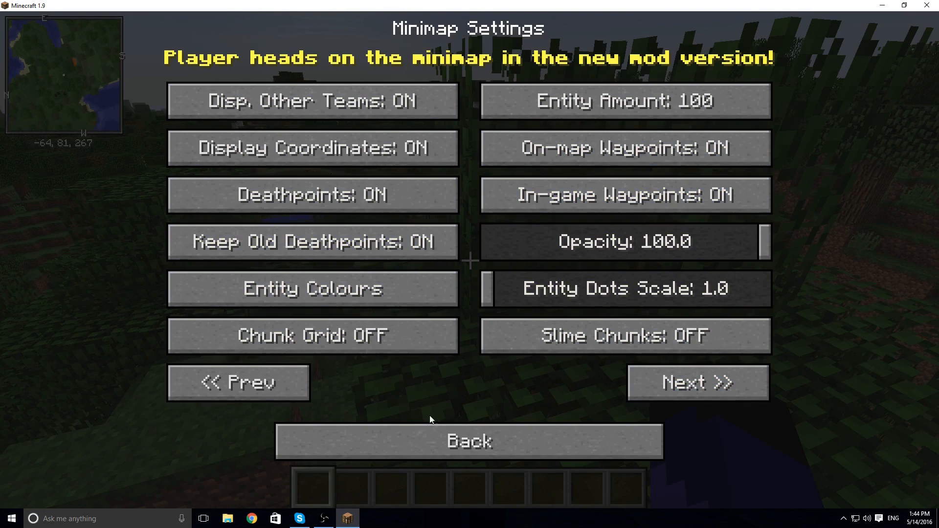
left_click(469, 442)
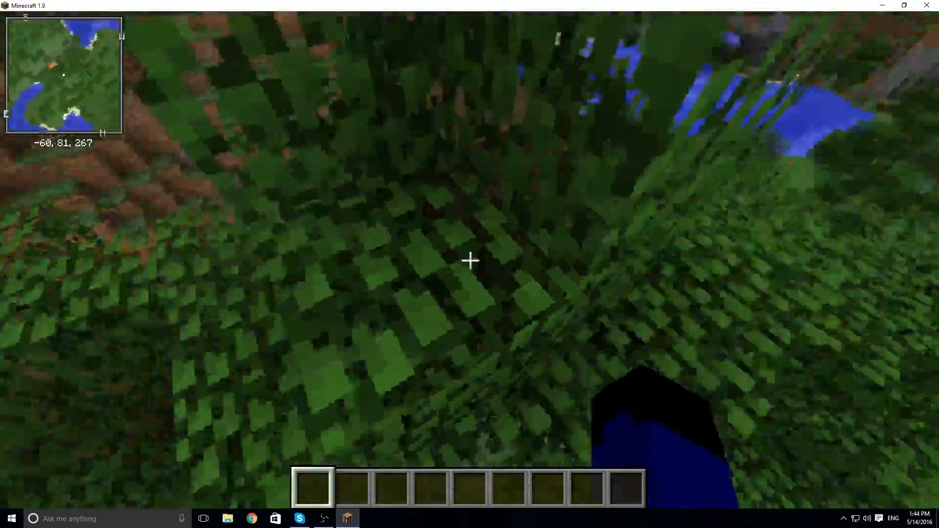
mouse_move(469, 260)
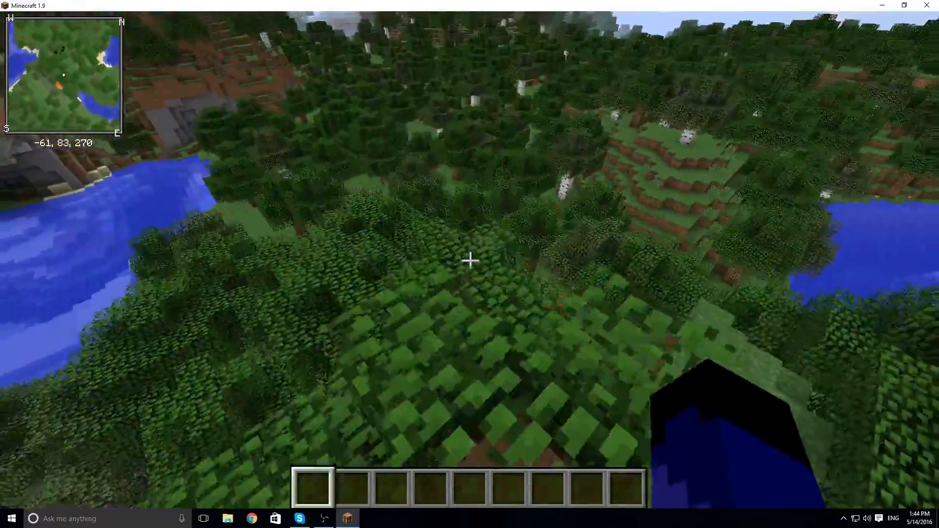
key("Escape")
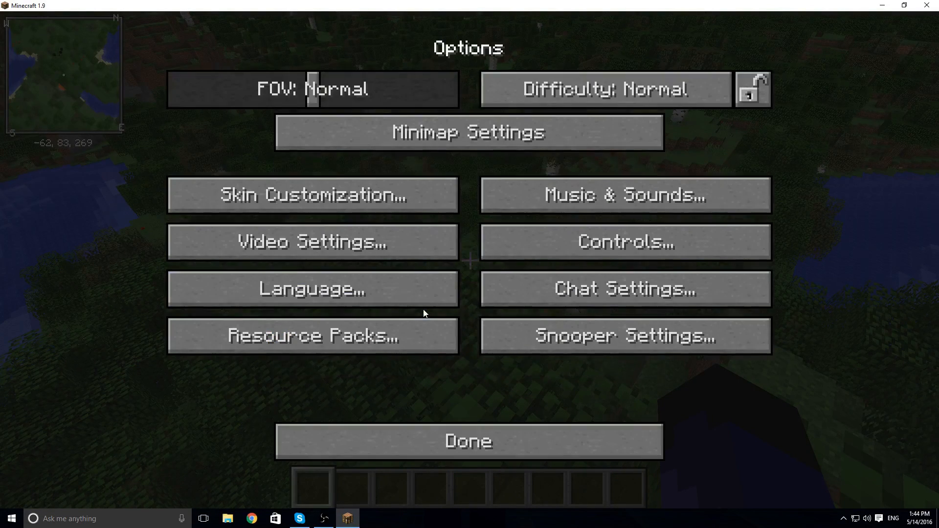
mouse_move(625, 193)
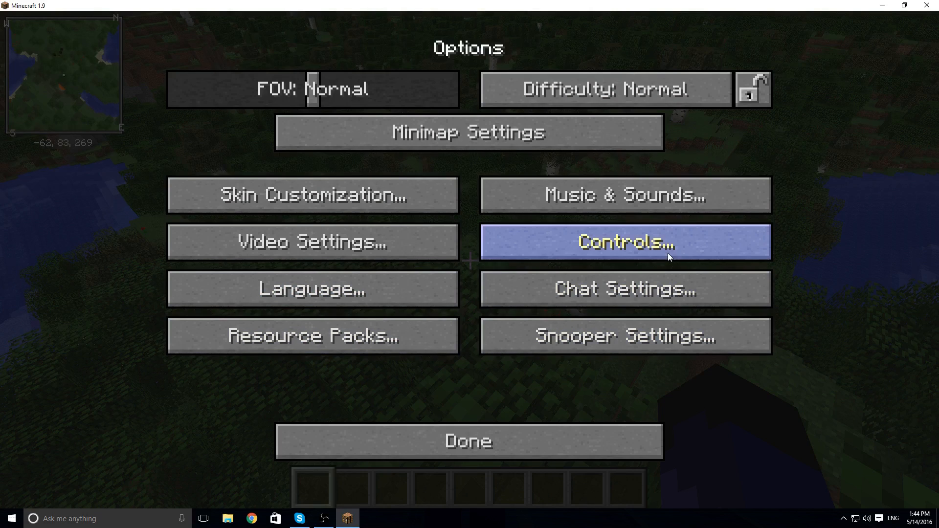
left_click(625, 242)
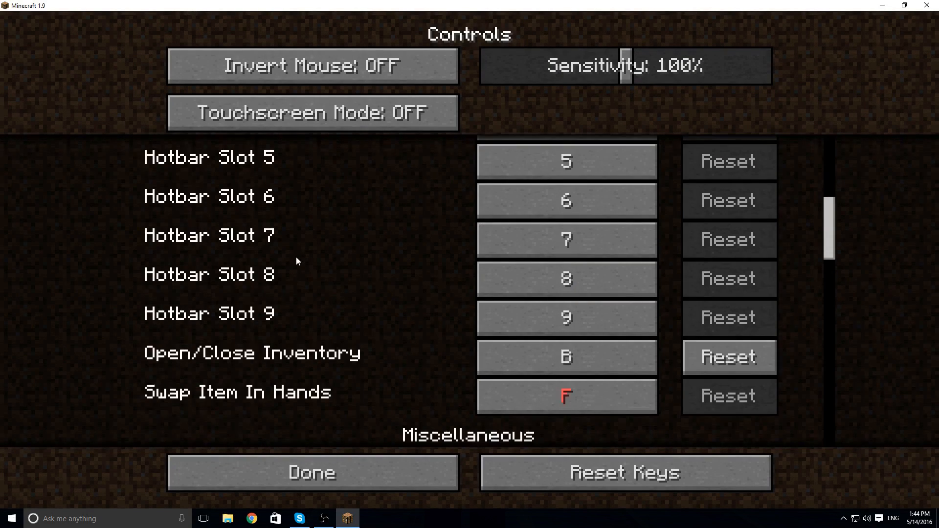
scroll("down", 3)
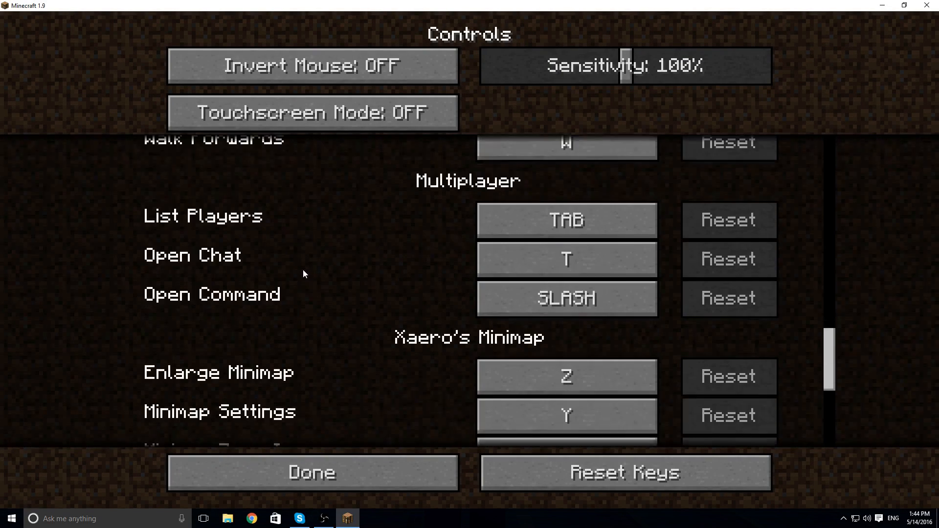
left_click(311, 472)
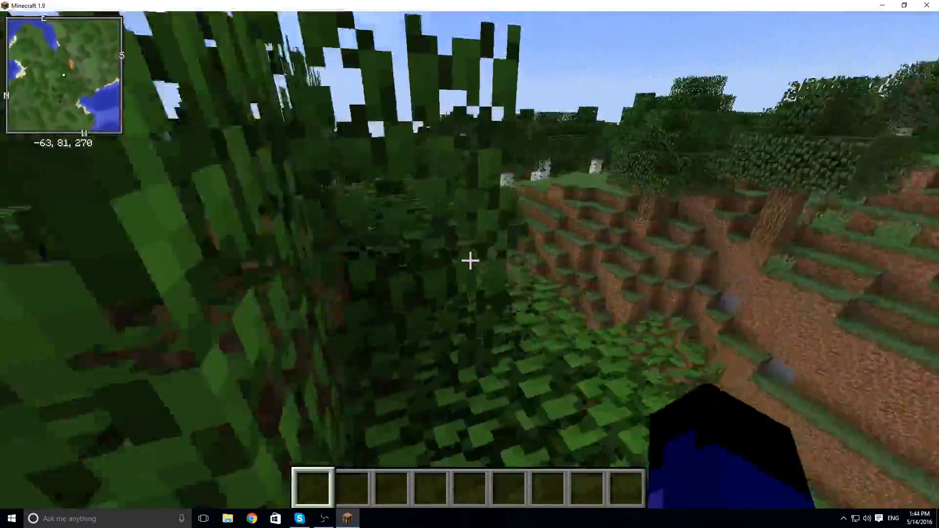
mouse_move(470, 261)
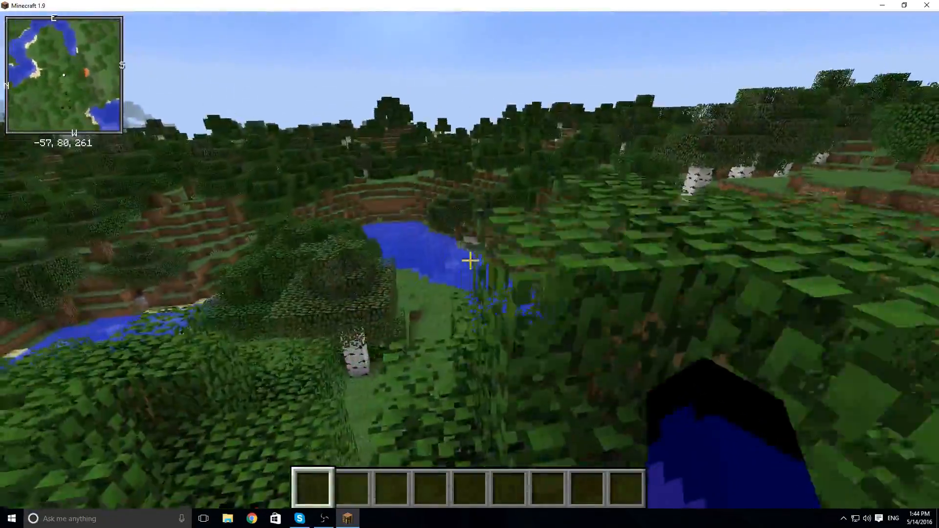
mouse_move(470, 260)
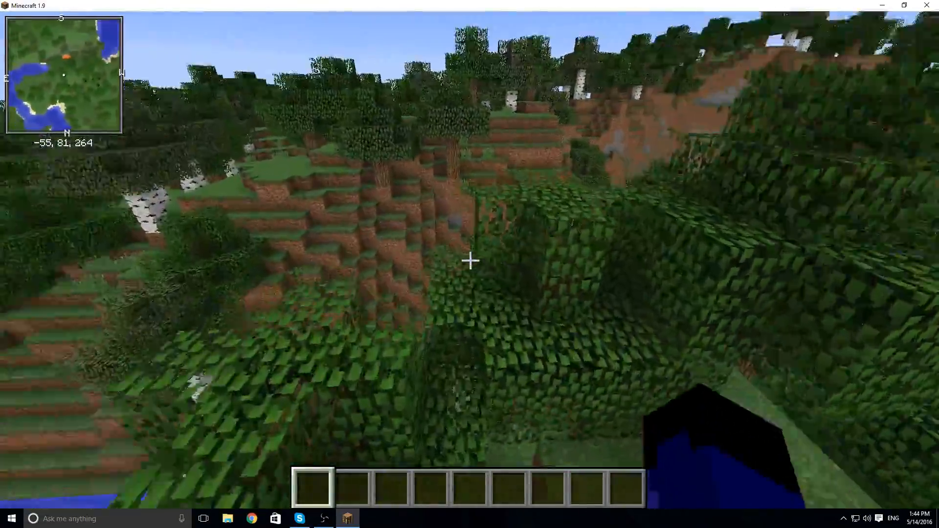